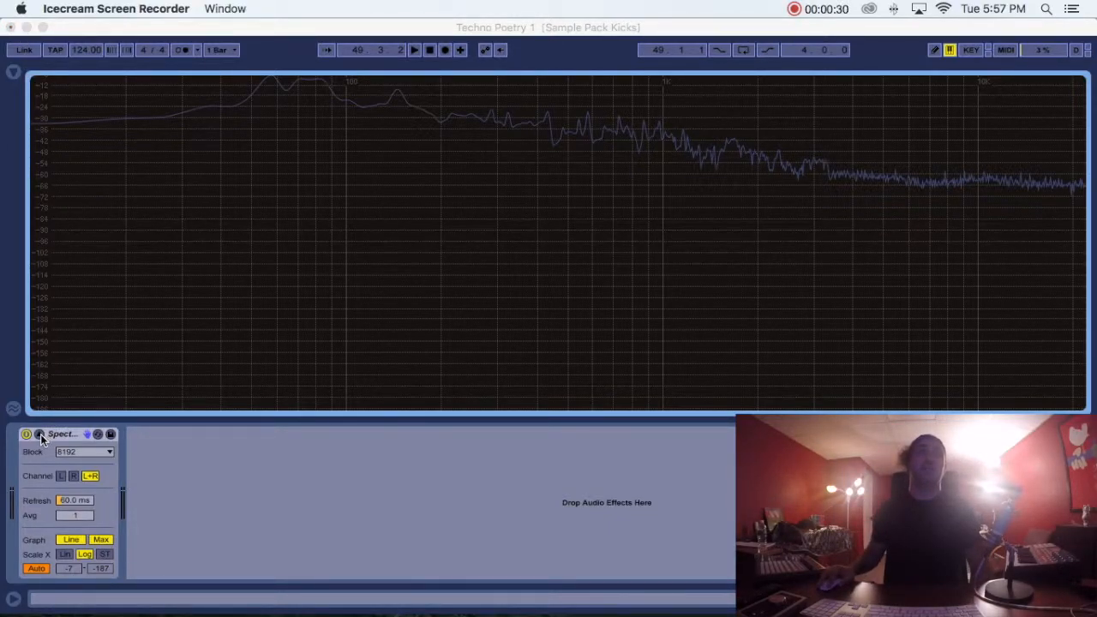
mouse_move(73, 473)
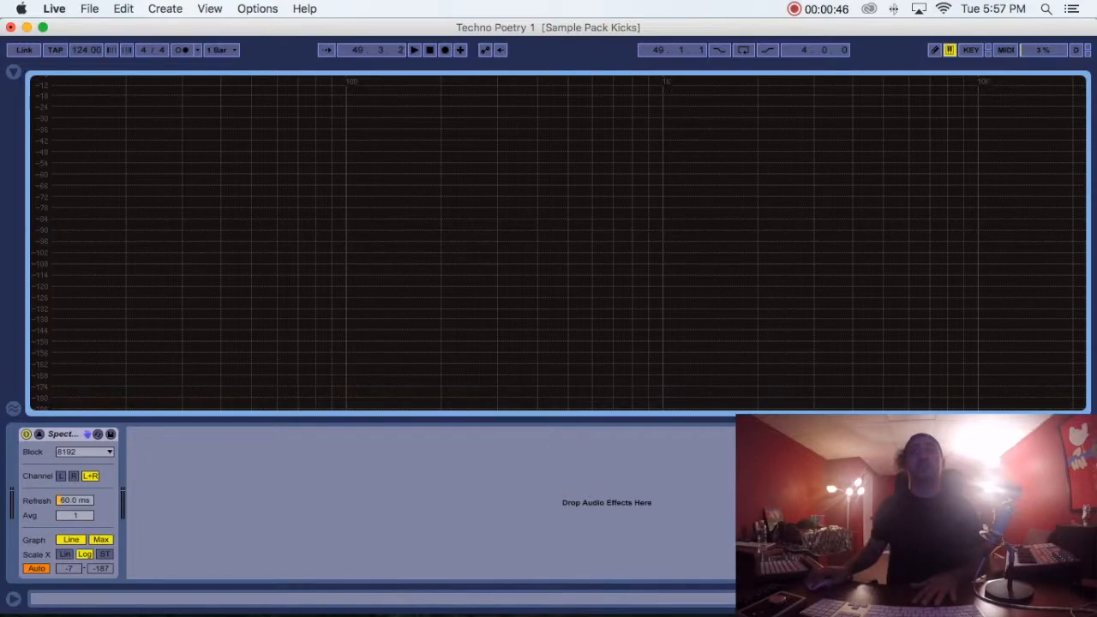
mouse_move(314, 341)
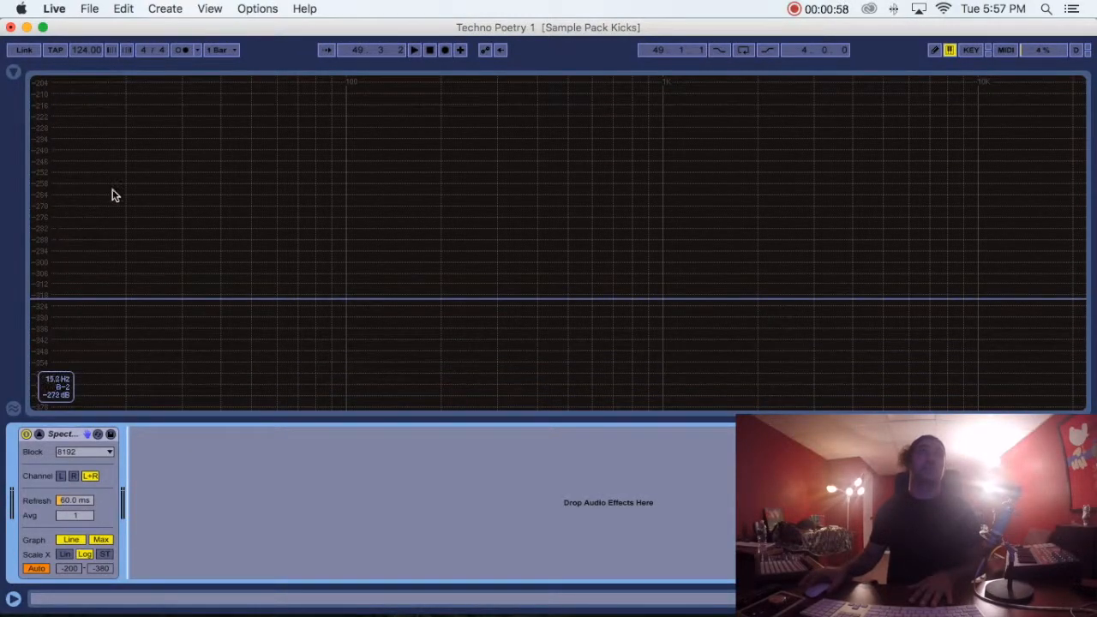
mouse_move(357, 92)
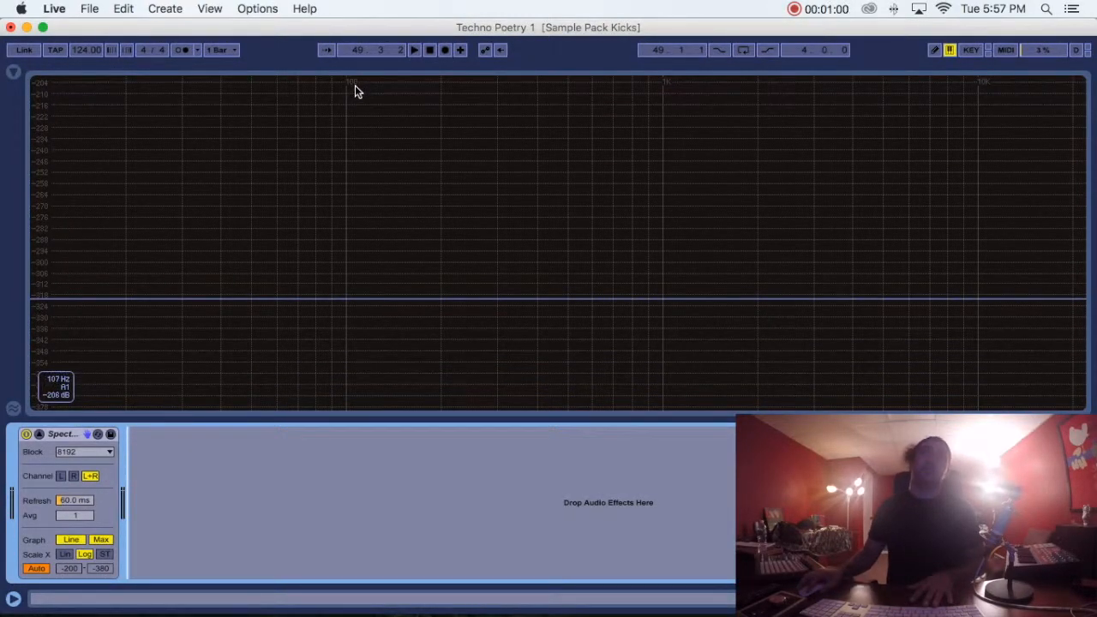
mouse_move(885, 96)
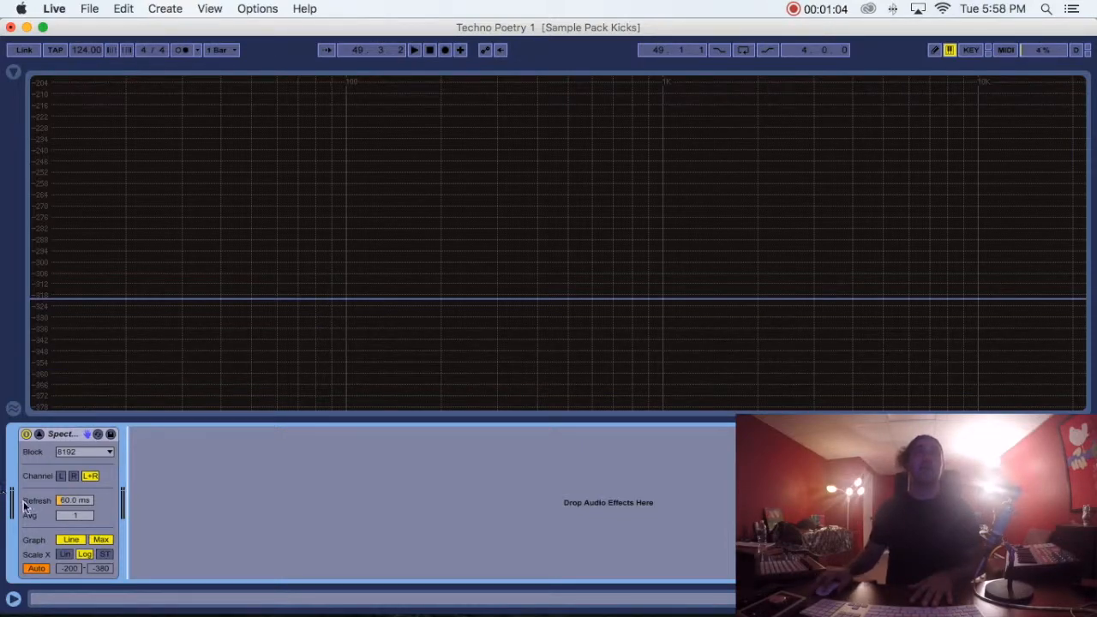
mouse_move(523, 383)
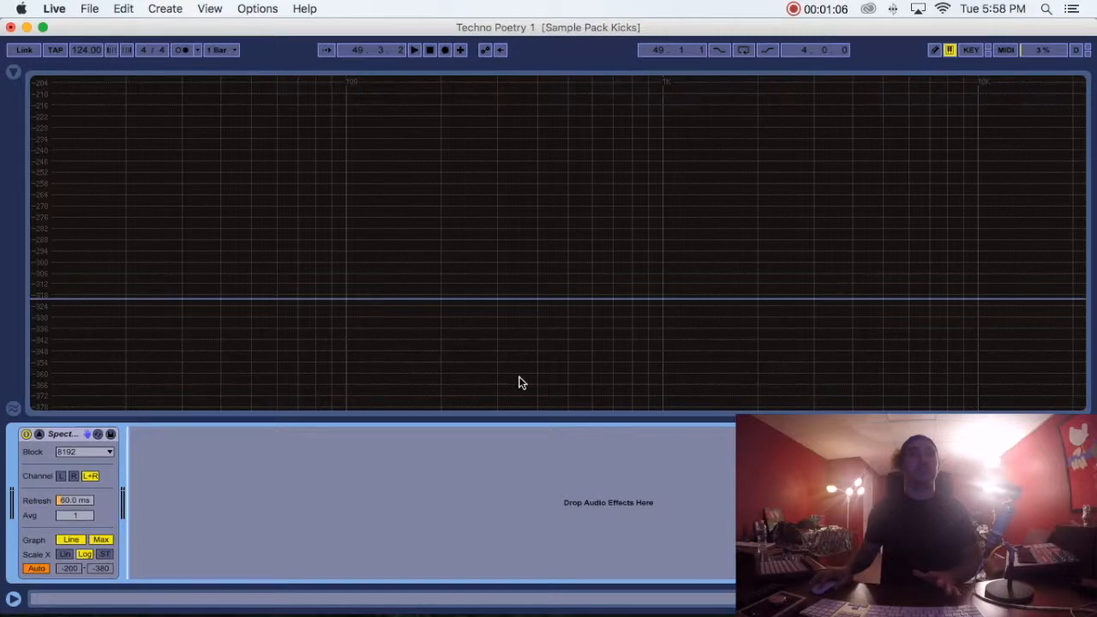
mouse_move(1058, 302)
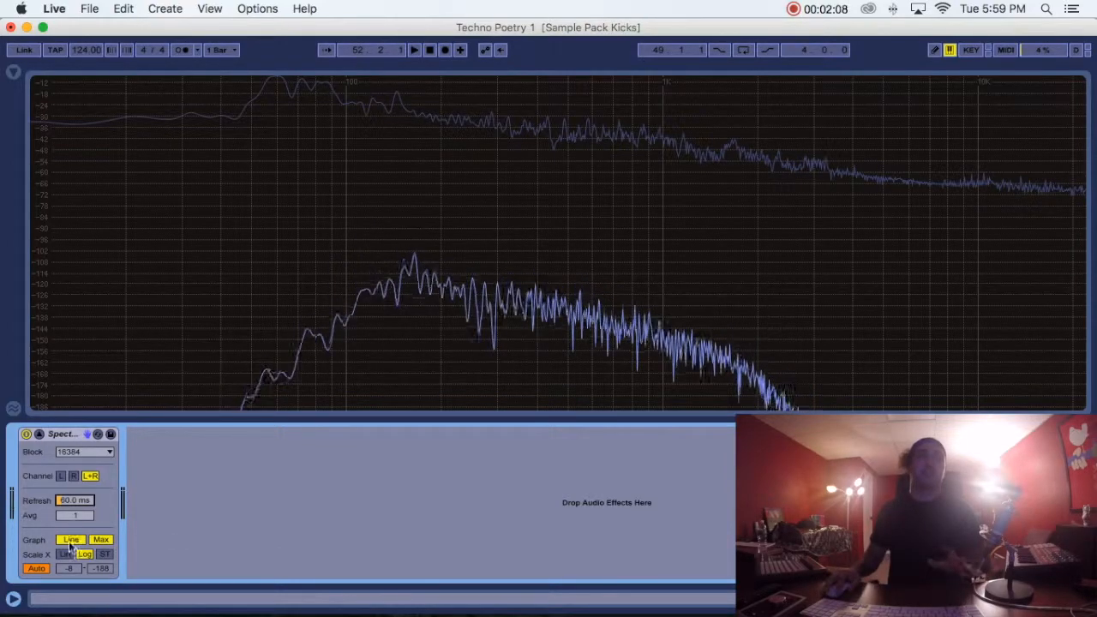
Switch the Spectrum graph from a continuous line to individual bins
click(101, 539)
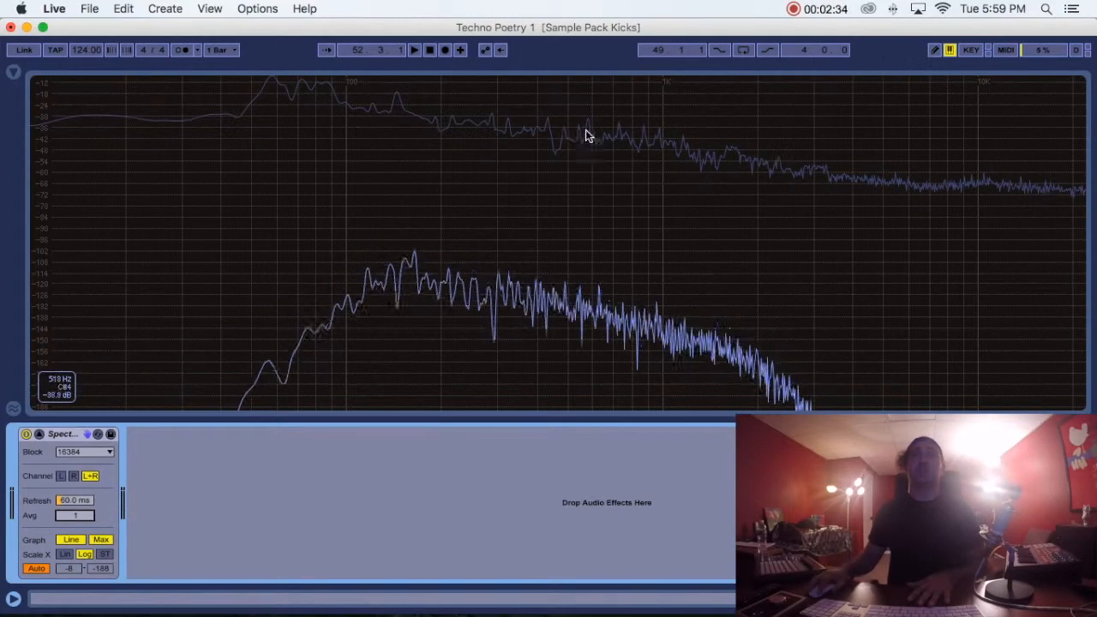
mouse_move(564, 170)
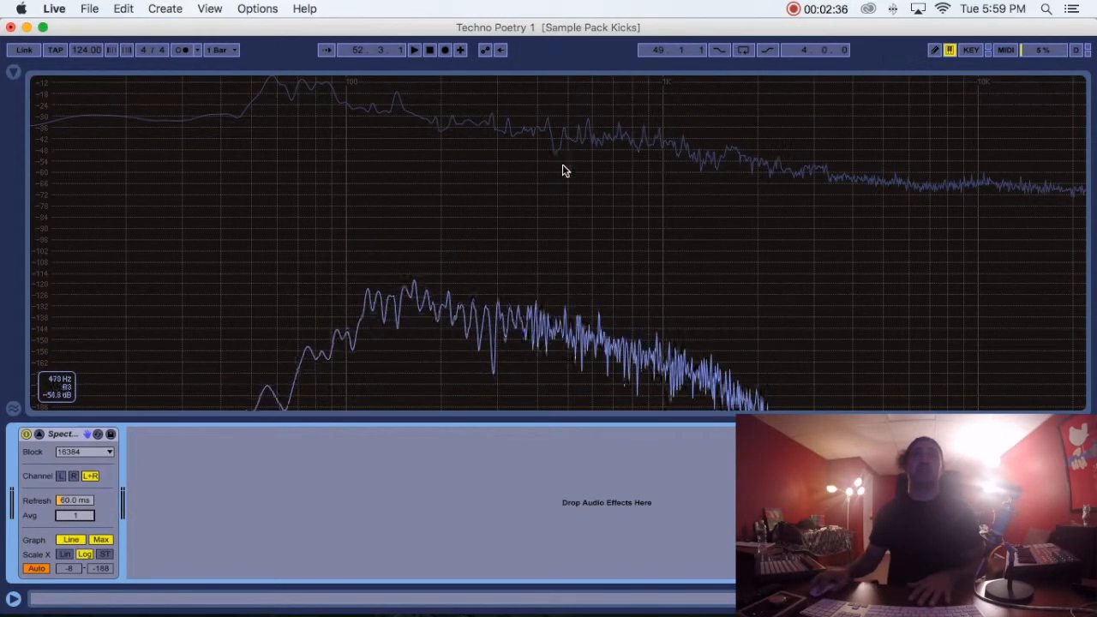
mouse_move(1072, 208)
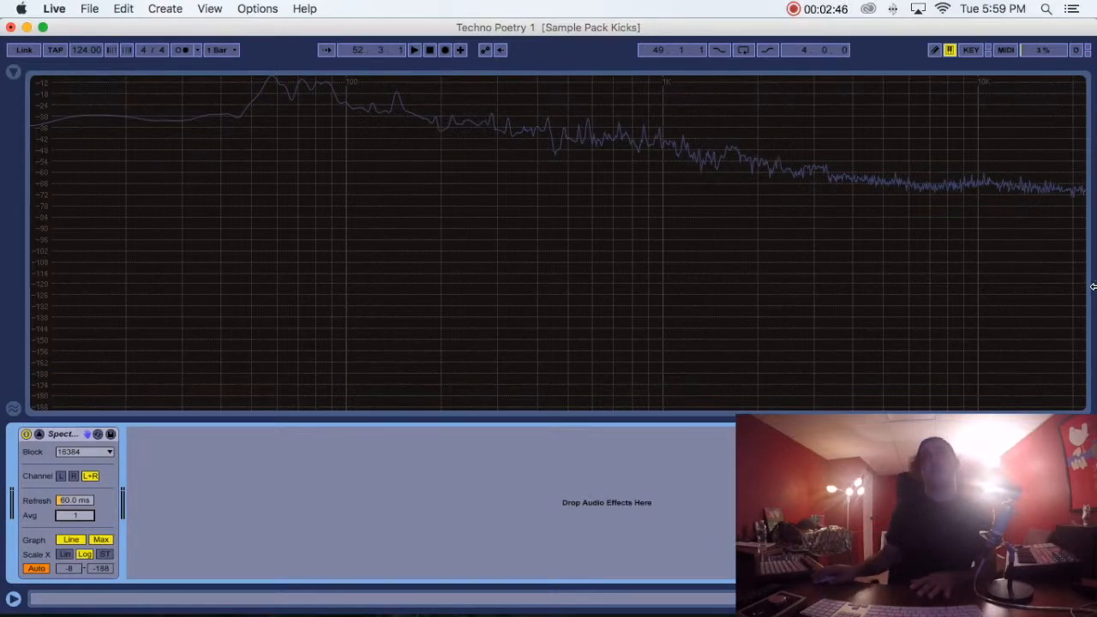
mouse_move(607, 222)
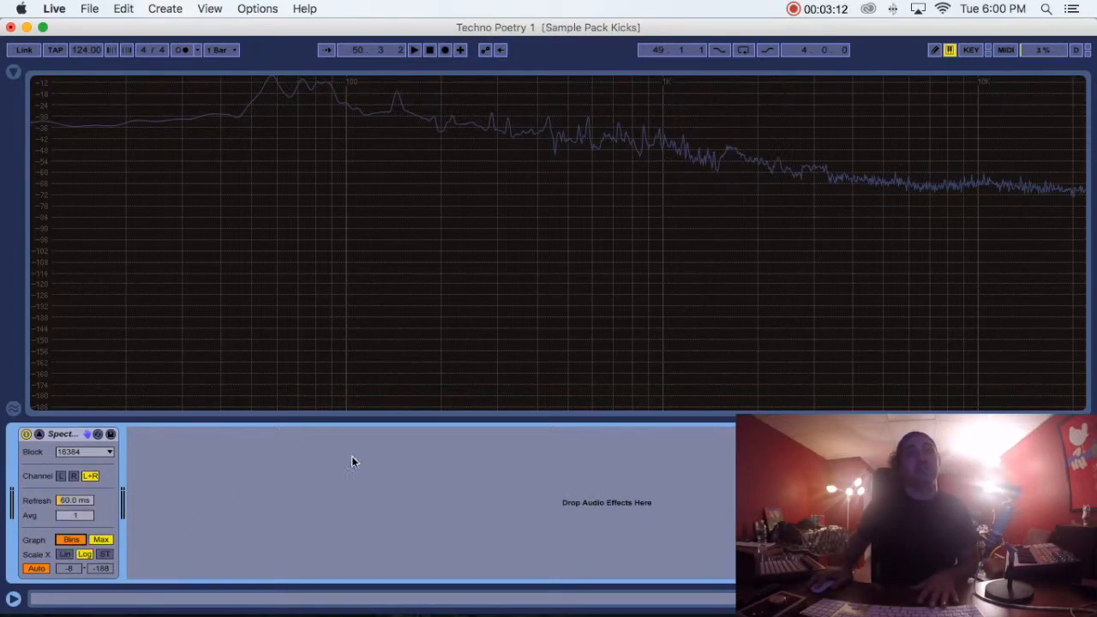
mouse_move(332, 206)
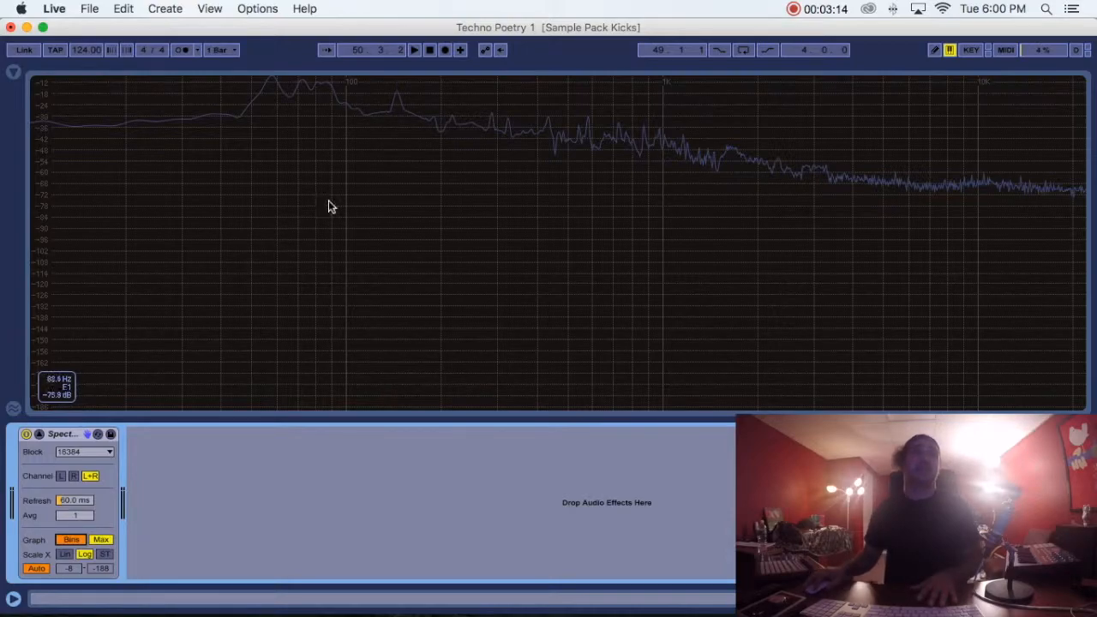
mouse_move(855, 237)
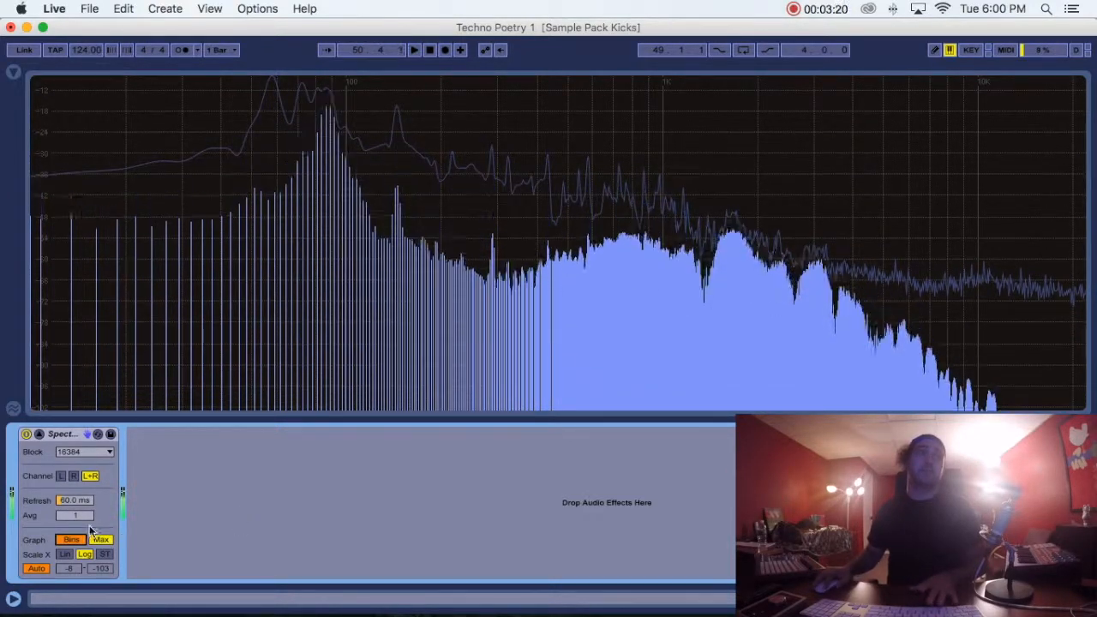
Return the Spectrum graph to Line mode and turn off Max peak holding
click(71, 539)
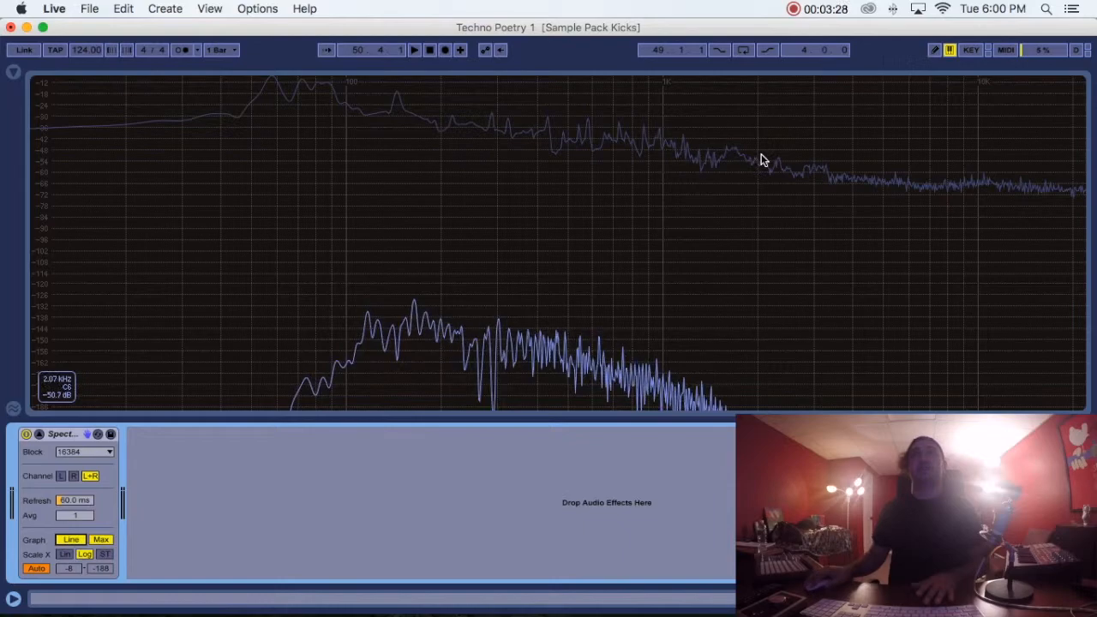
mouse_move(870, 186)
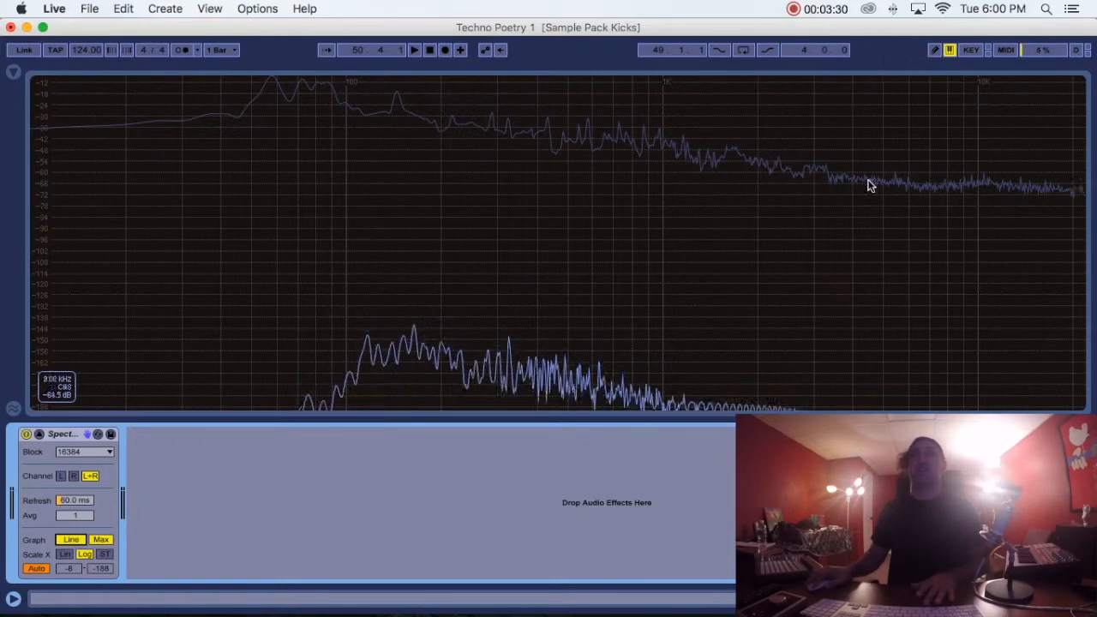
click(100, 539)
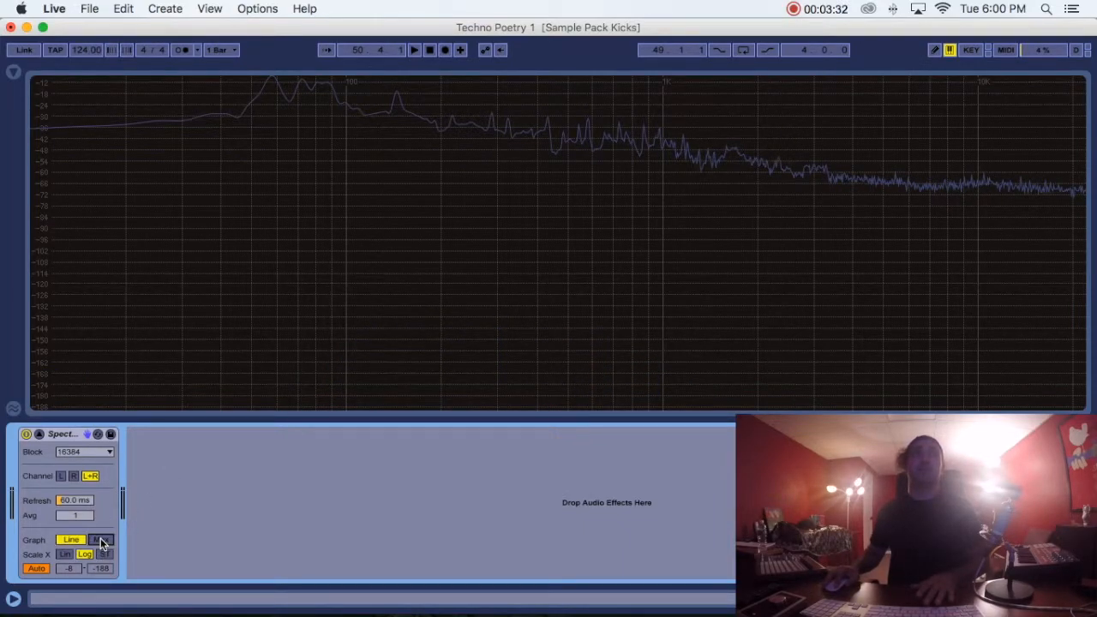
click(101, 540)
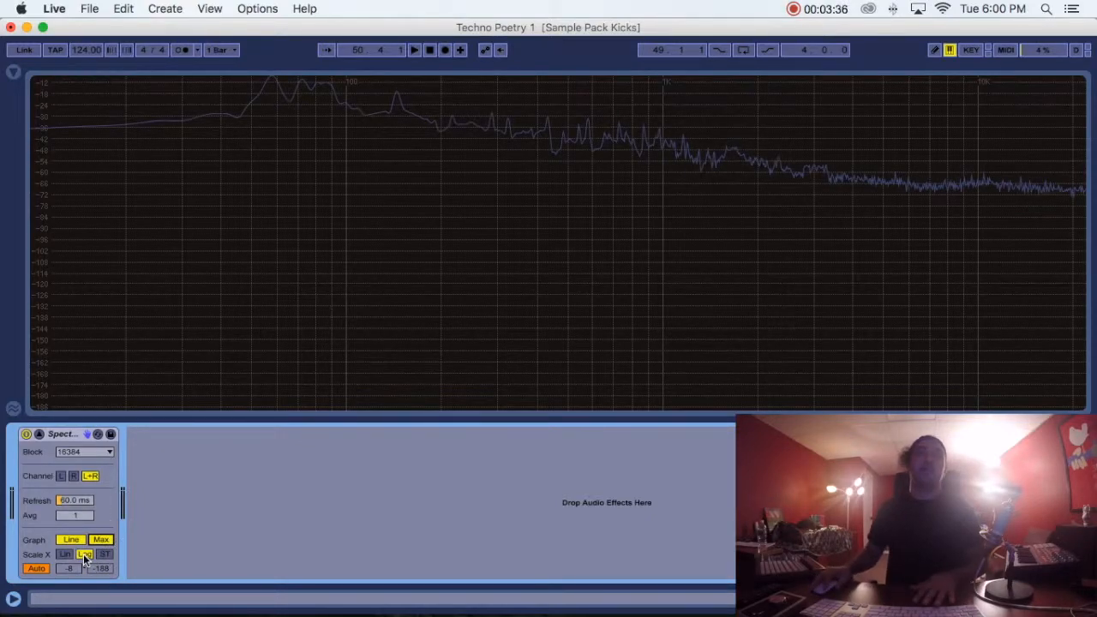
click(85, 554)
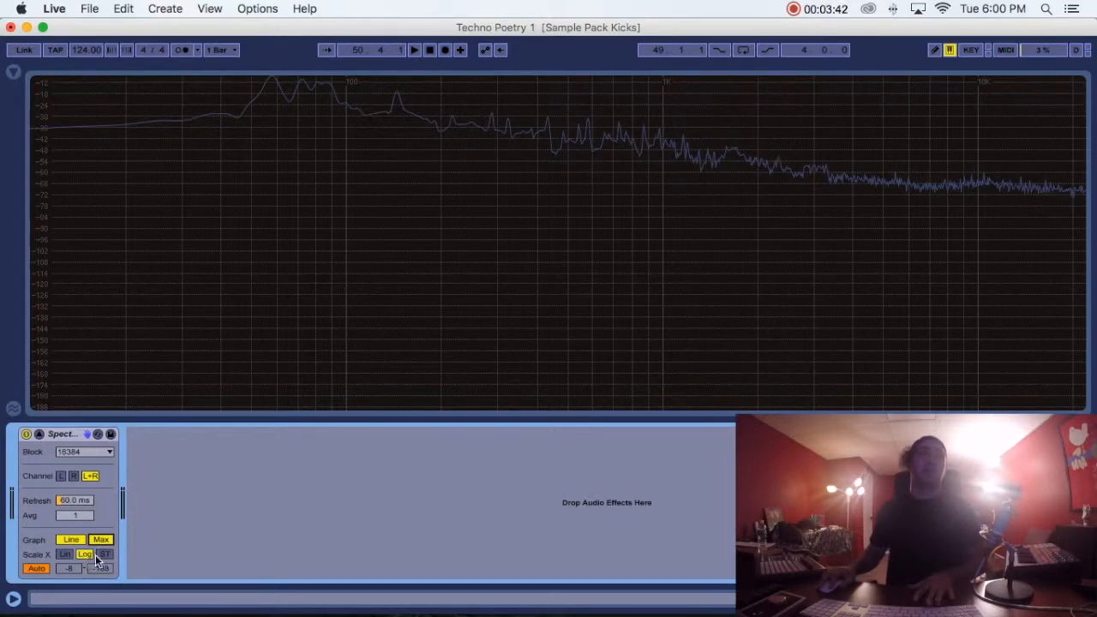
mouse_move(349, 88)
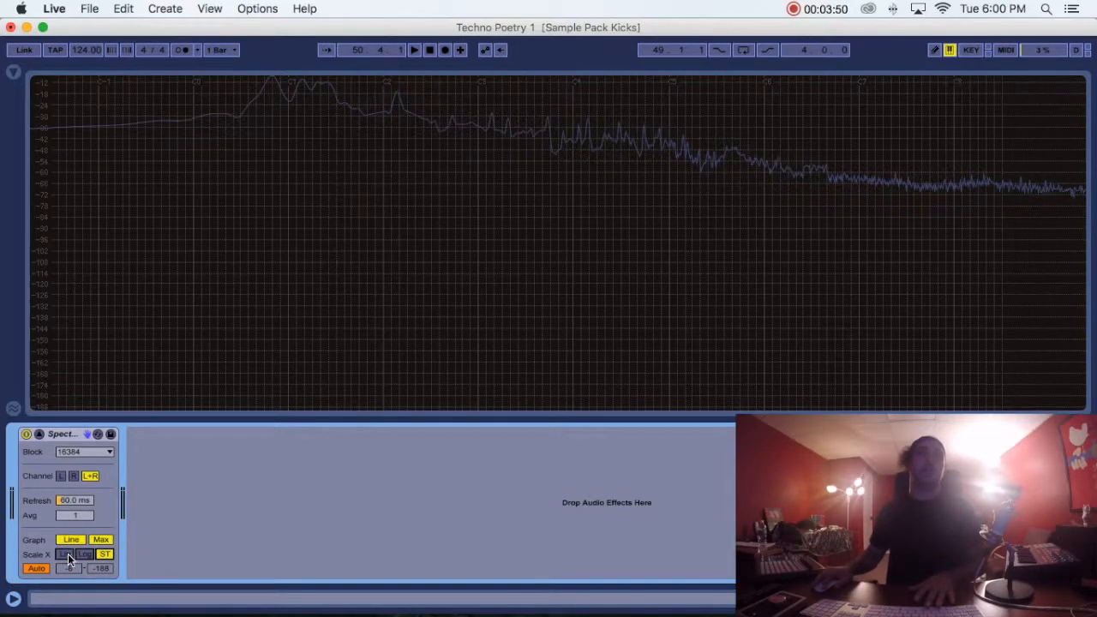
click(83, 554)
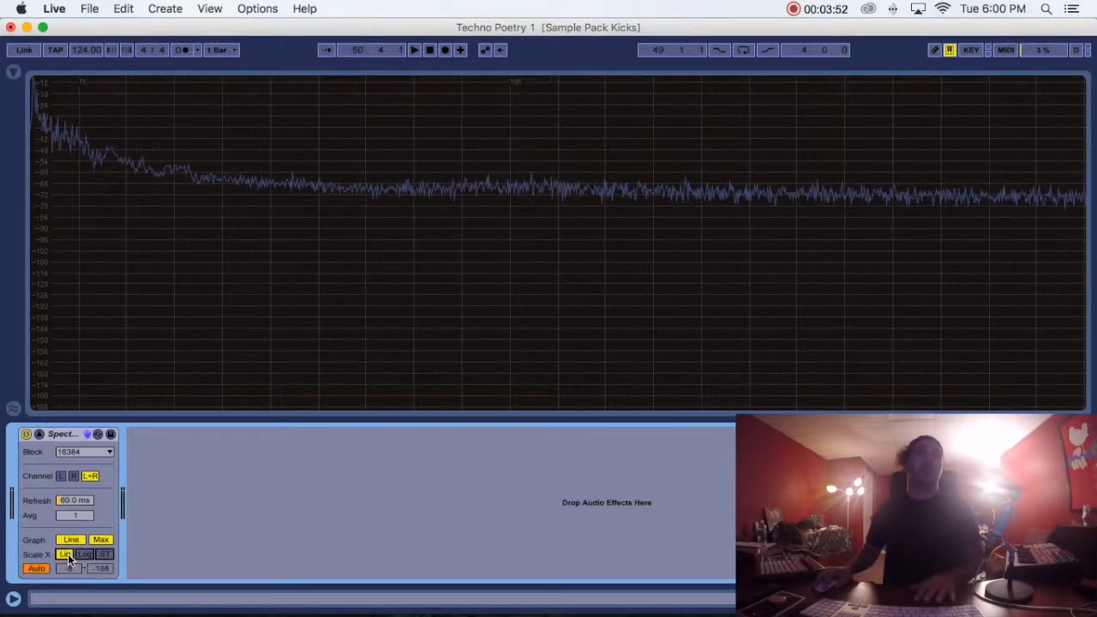
click(64, 554)
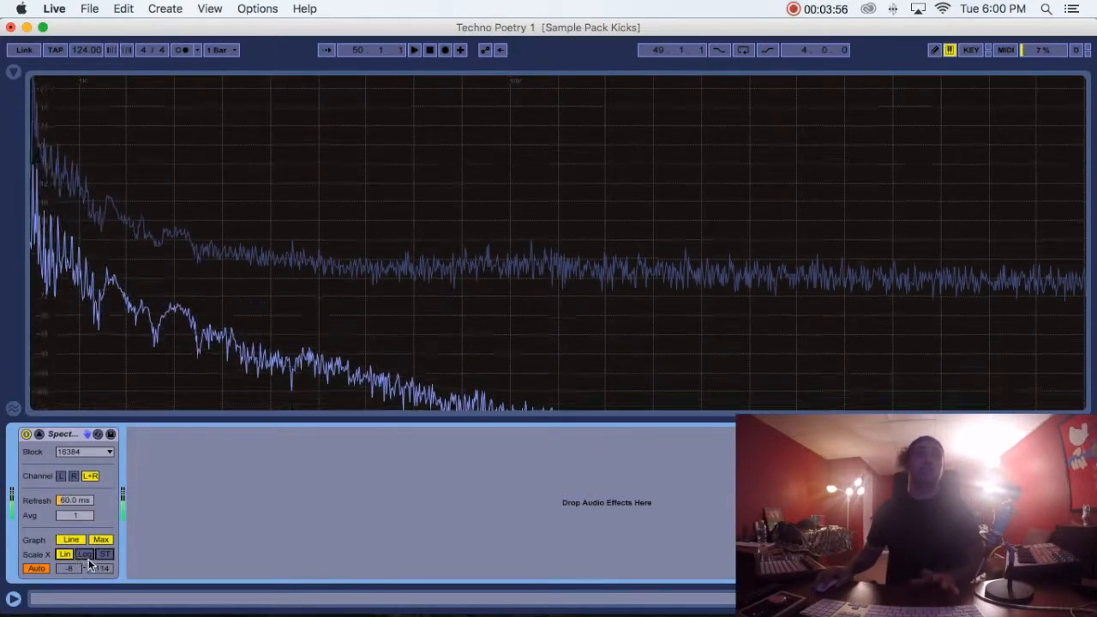
click(84, 555)
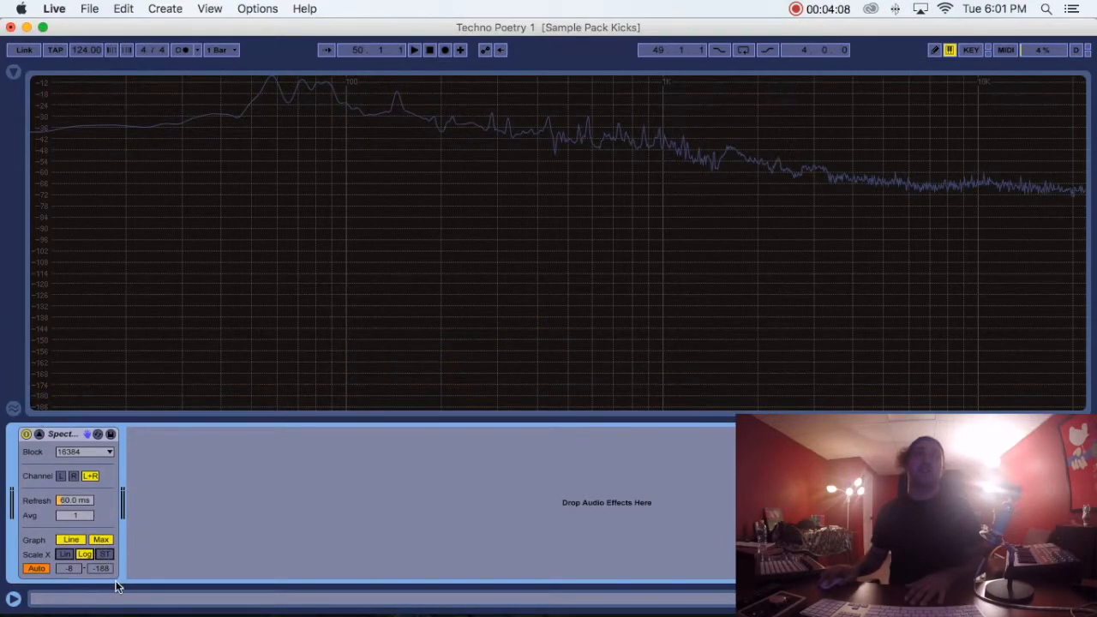
mouse_move(52, 326)
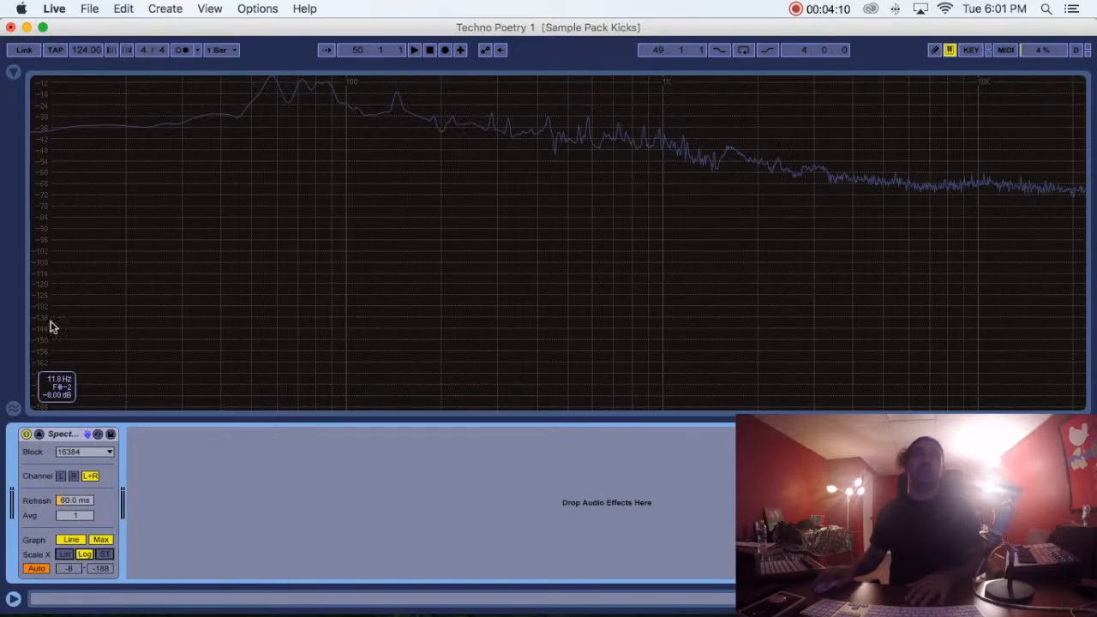
Replace Auto scaling with a manual Spectrum level range of -5 to -82 dB
click(37, 569)
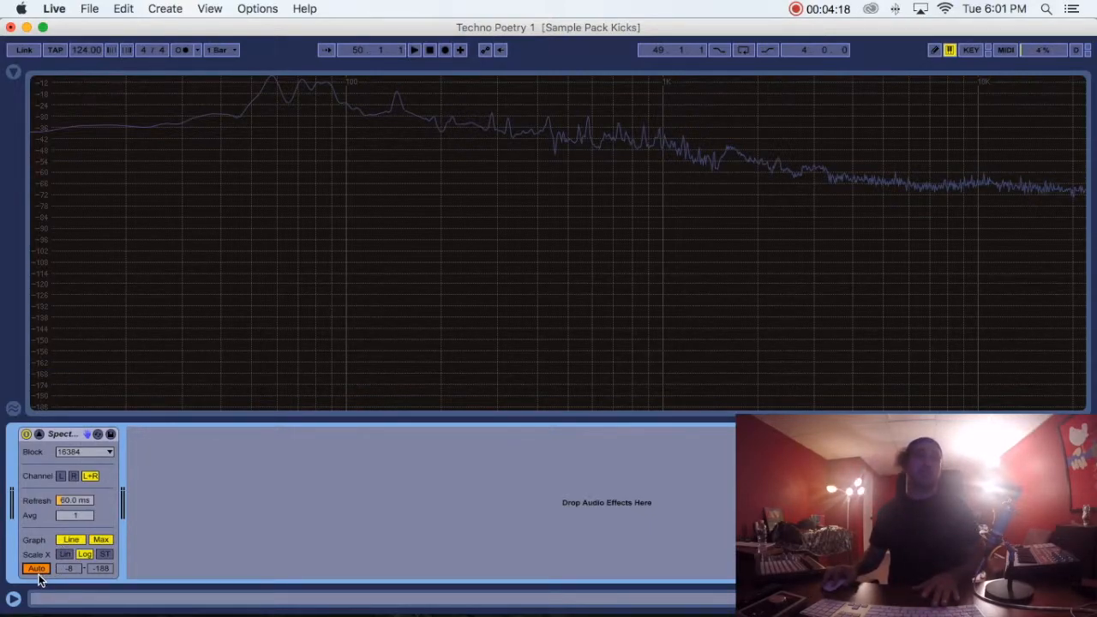
click(36, 568)
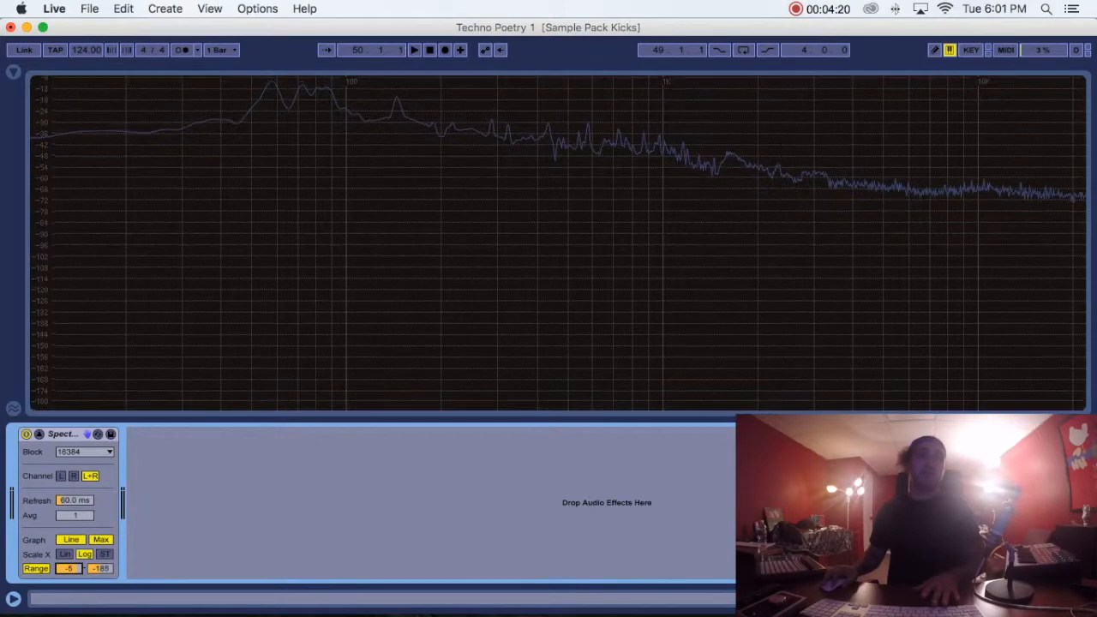
click(100, 569)
text(-82)
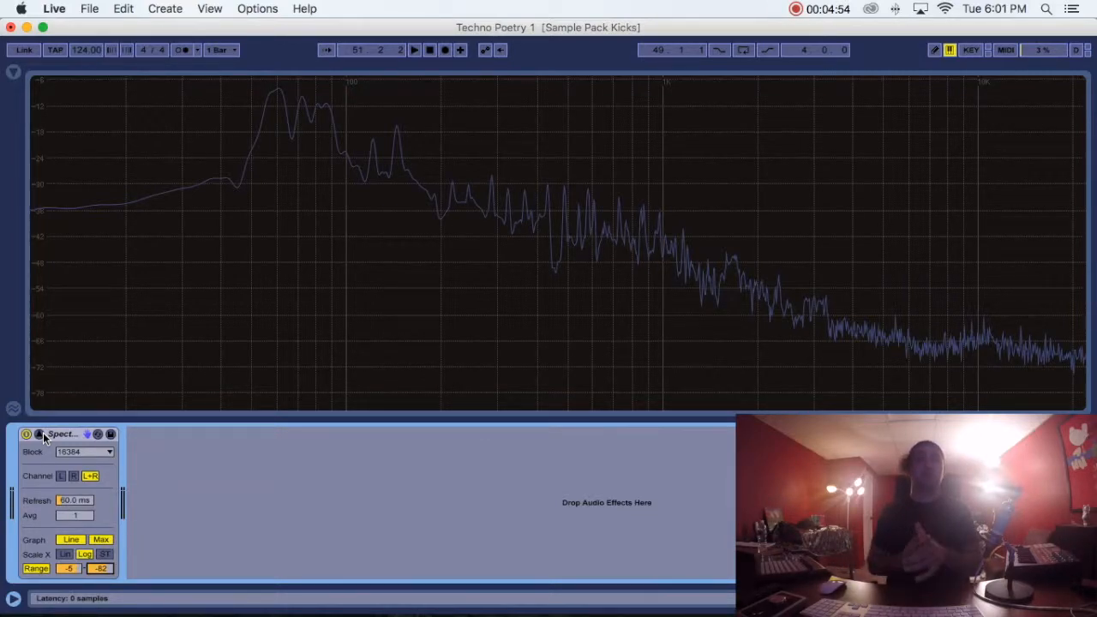
mouse_move(356, 118)
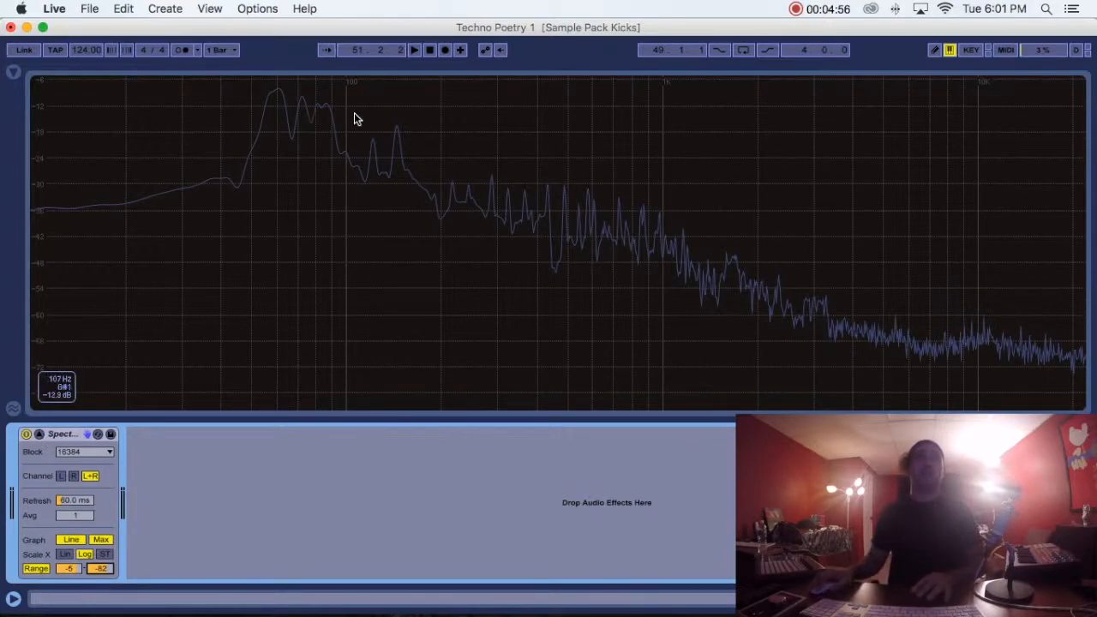
mouse_move(284, 136)
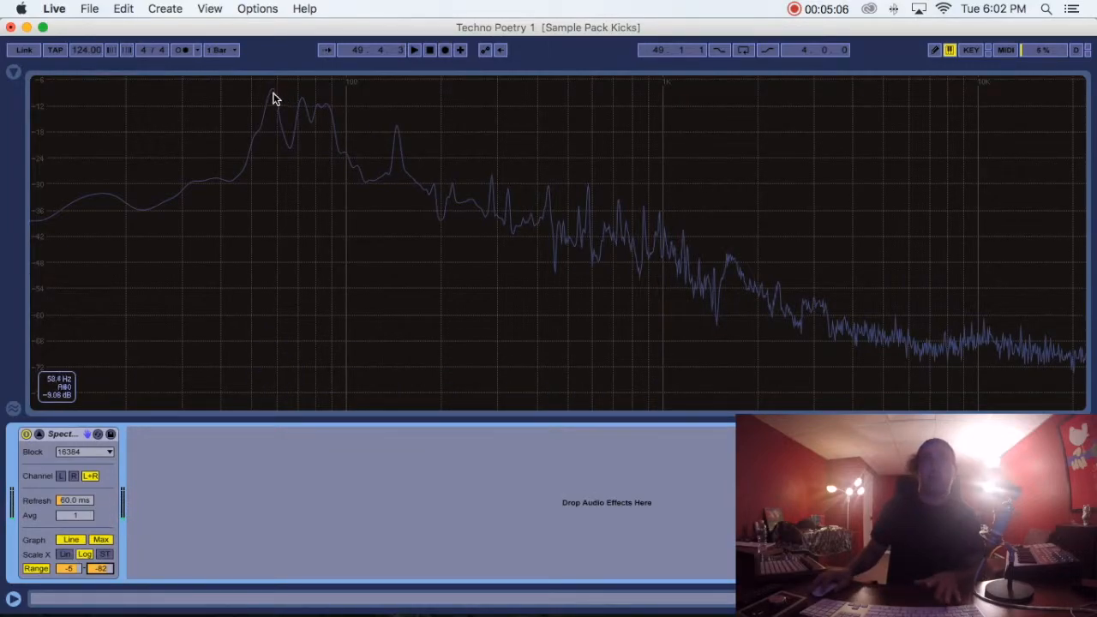
mouse_move(397, 136)
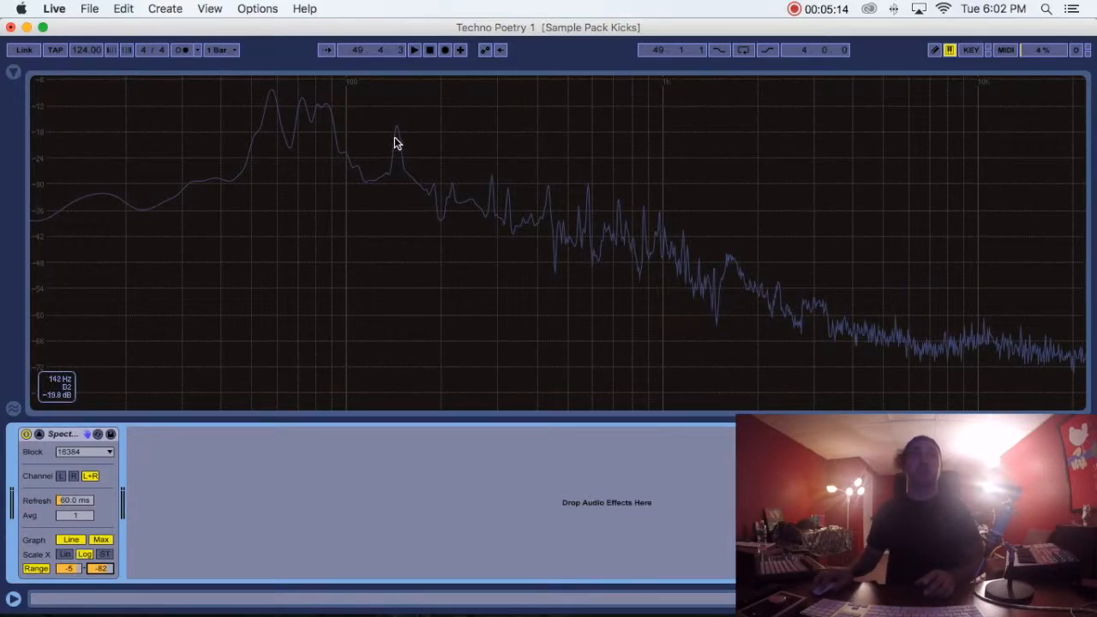
mouse_move(403, 133)
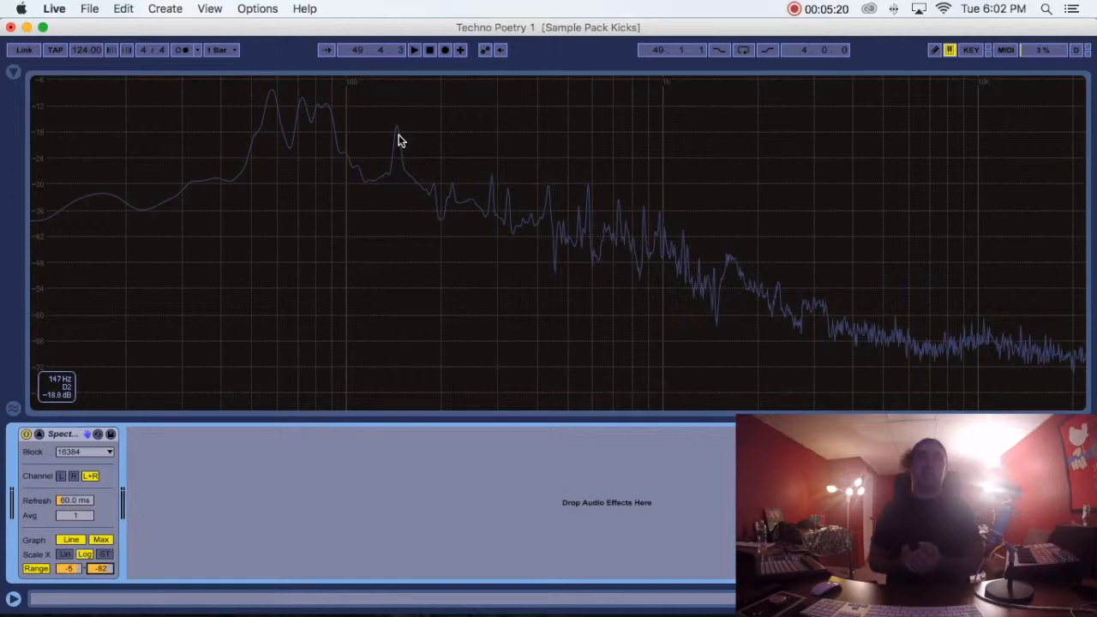
mouse_move(414, 141)
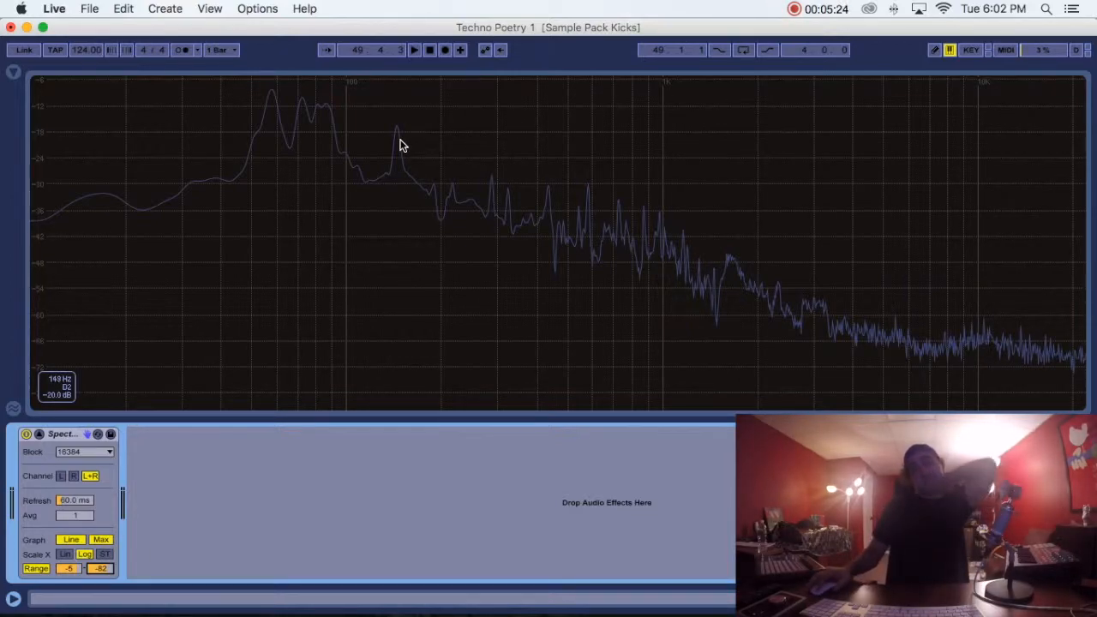
mouse_move(294, 420)
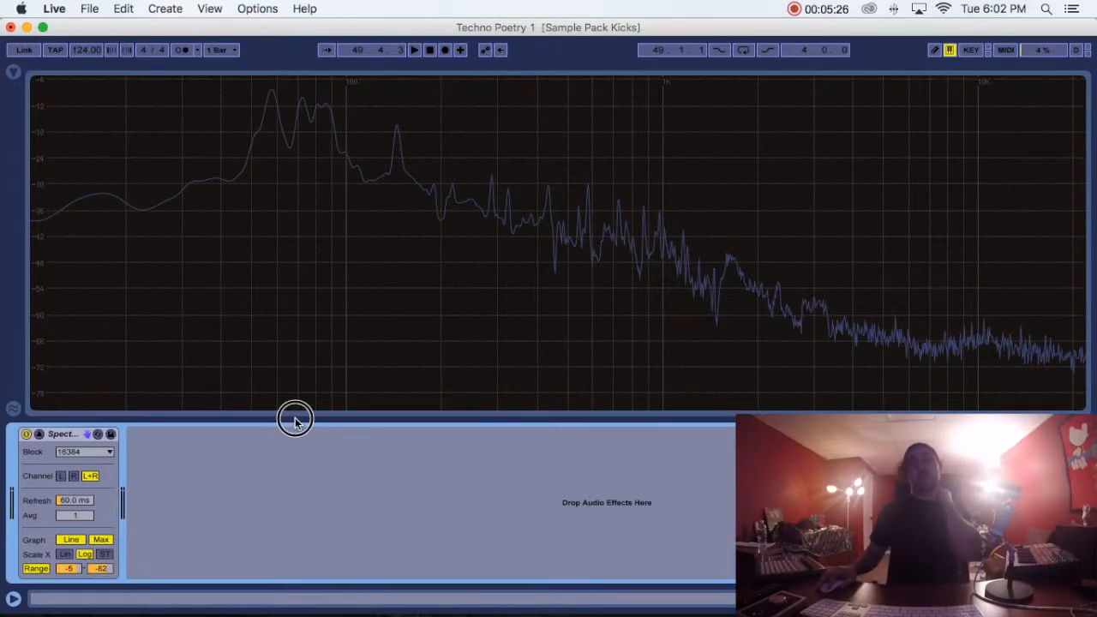